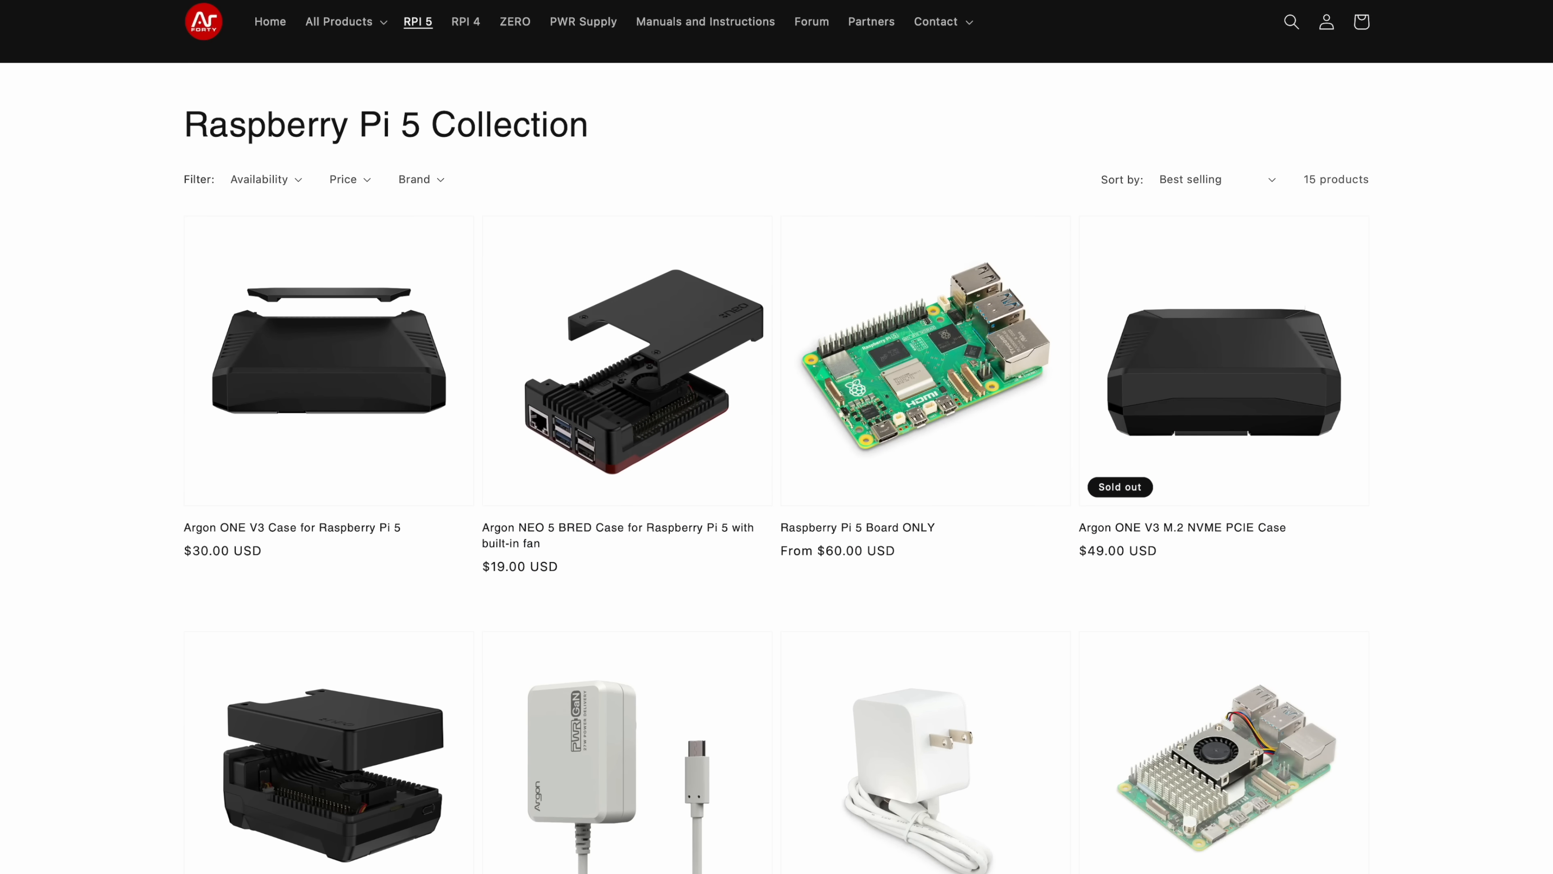
Step: Open the Argon THRML 60mm Radiator Cooler page from the Raspberry Pi 5 collection listing
scroll(down, 3)
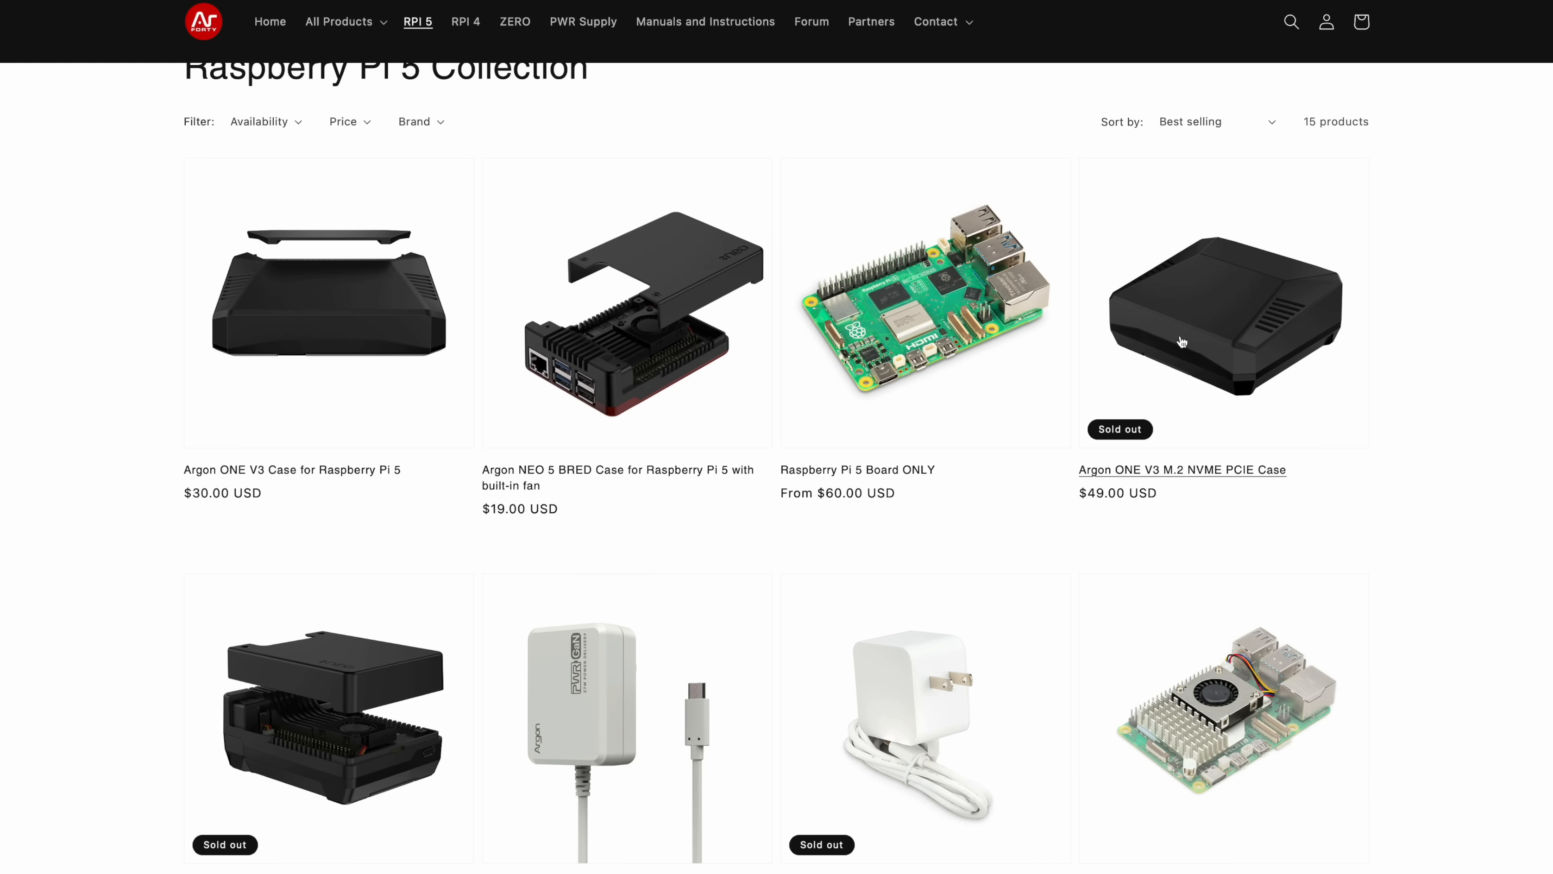
mouse_move(1513, 448)
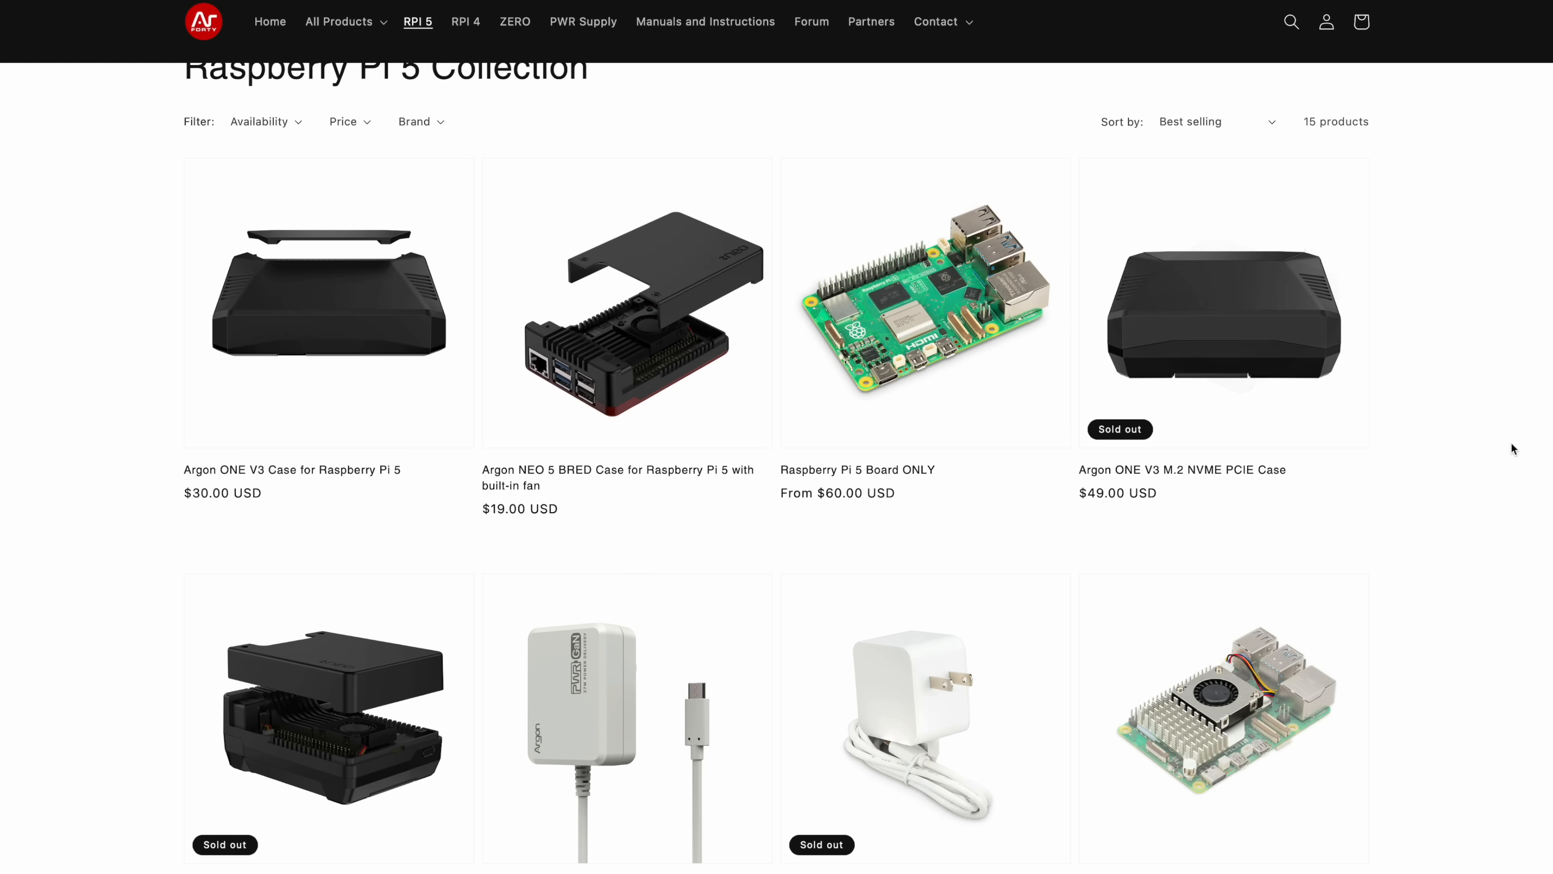
scroll(down, 3)
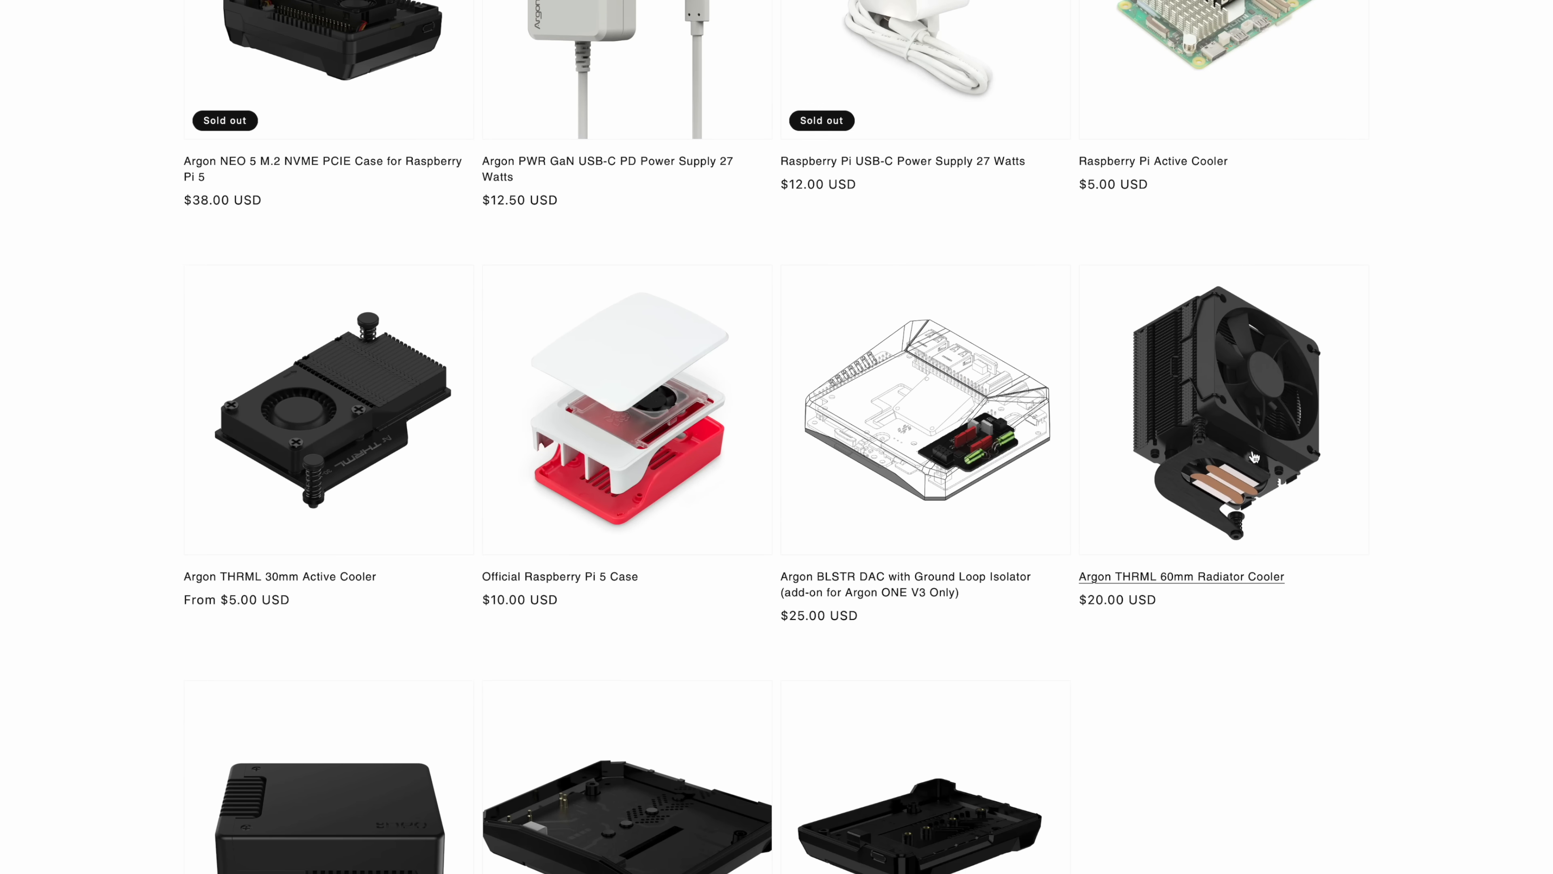
click(1182, 577)
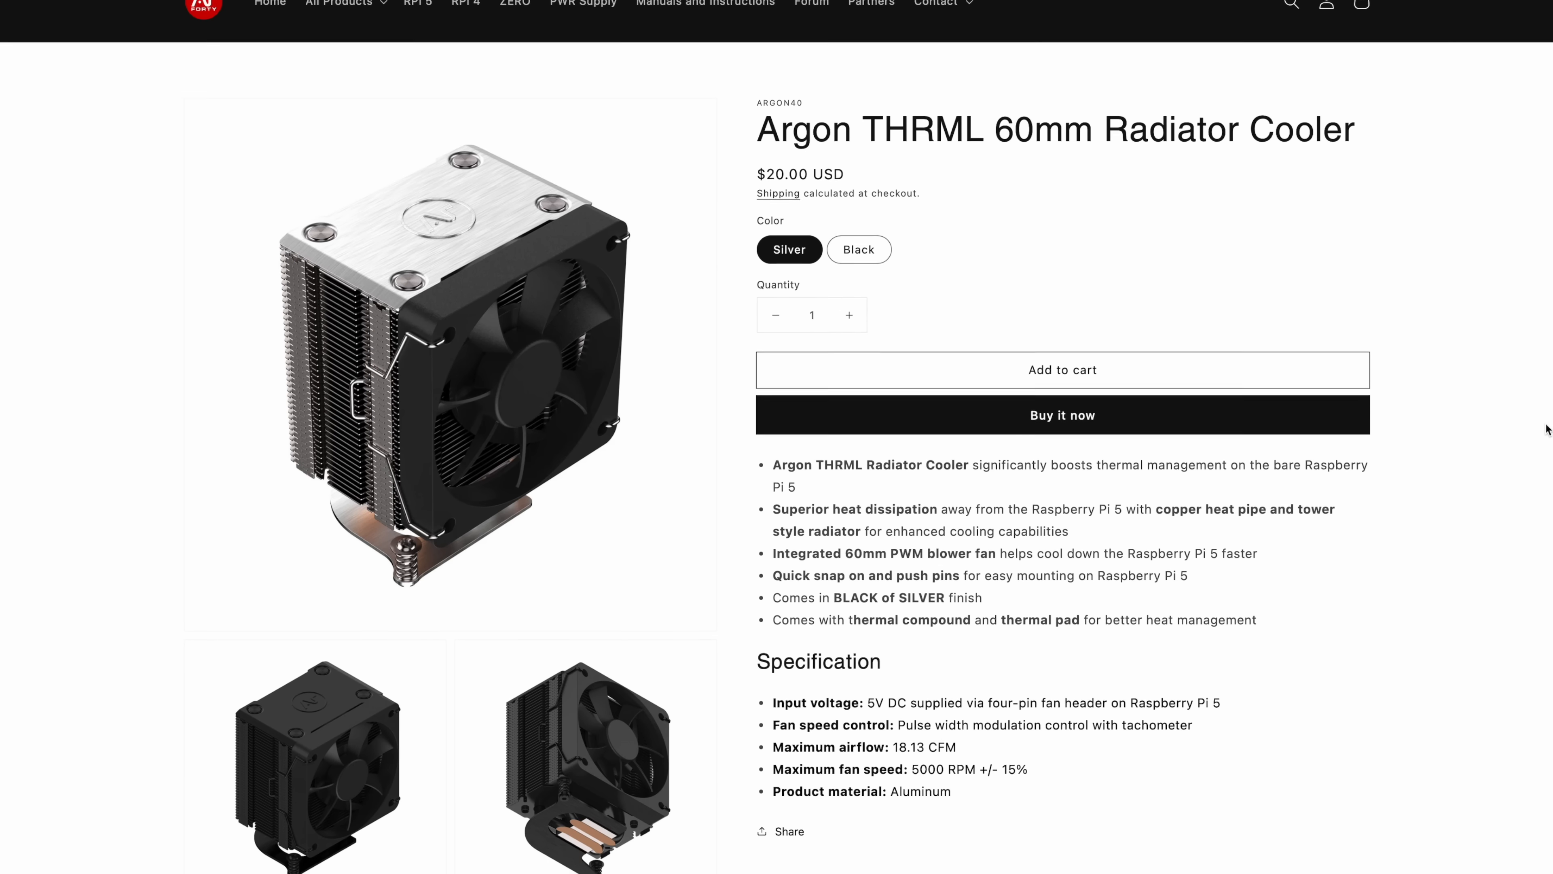
scroll(down, 3)
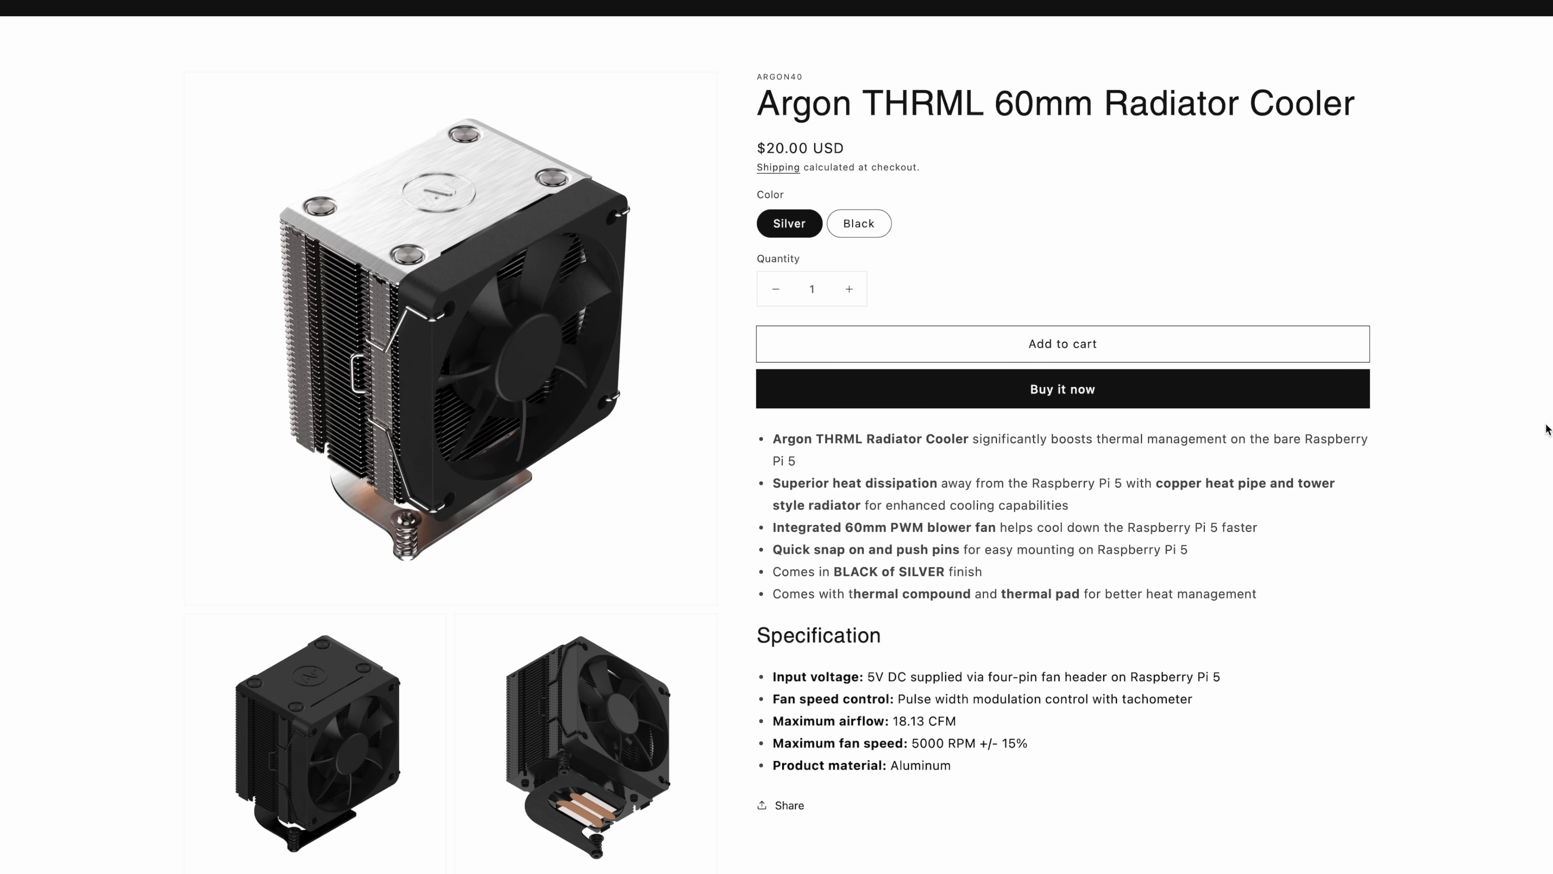